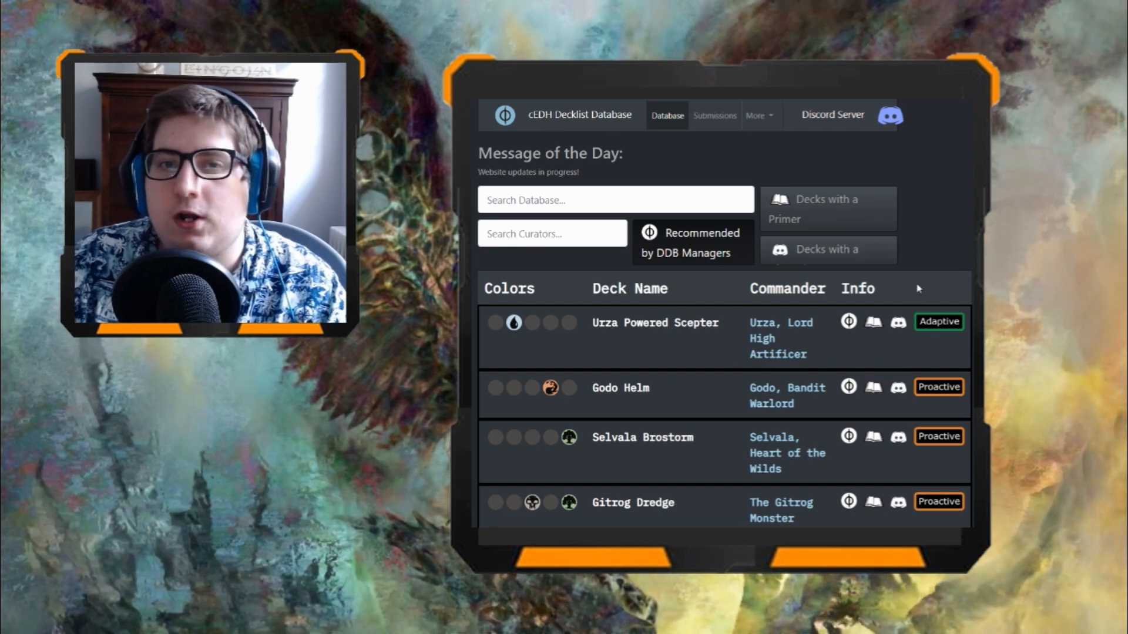
scroll(down, 3)
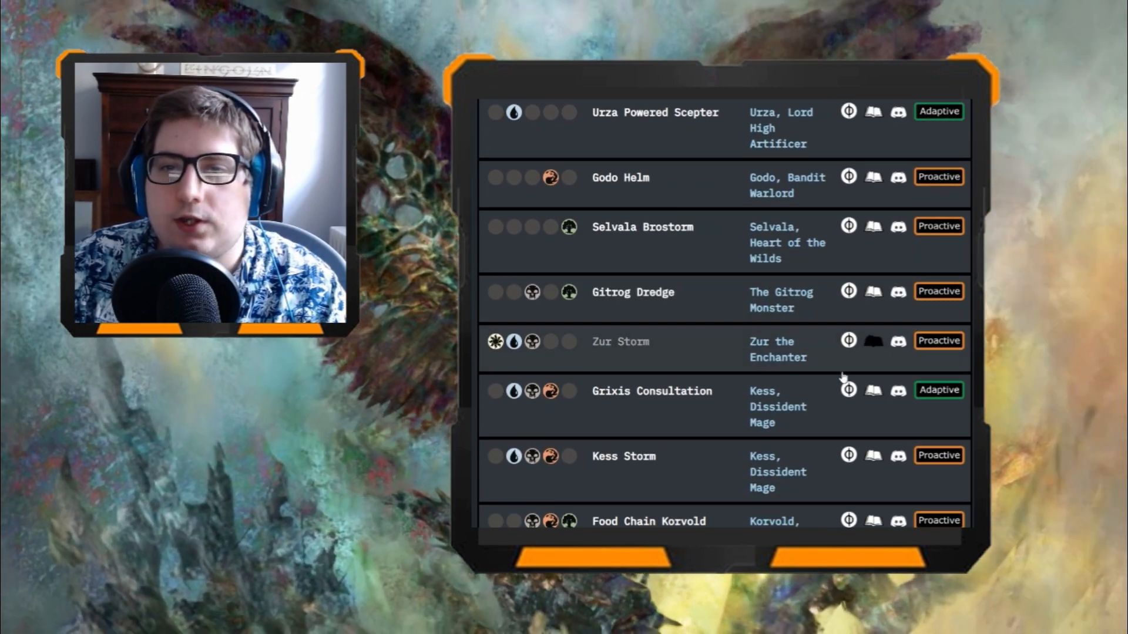
scroll(up, 3)
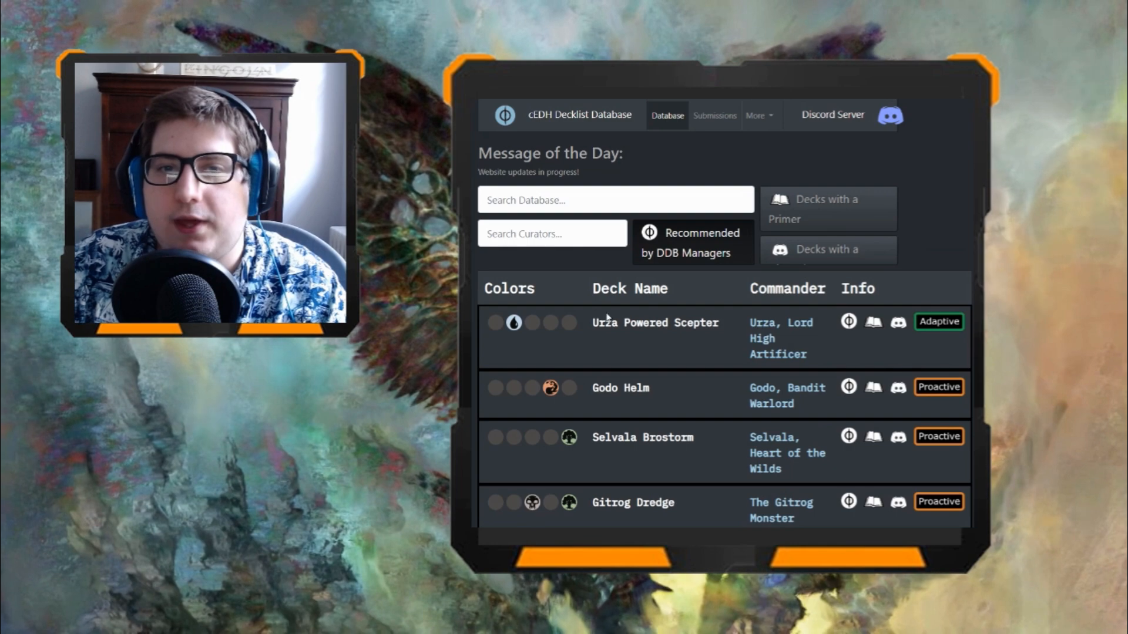
mouse_move(523, 332)
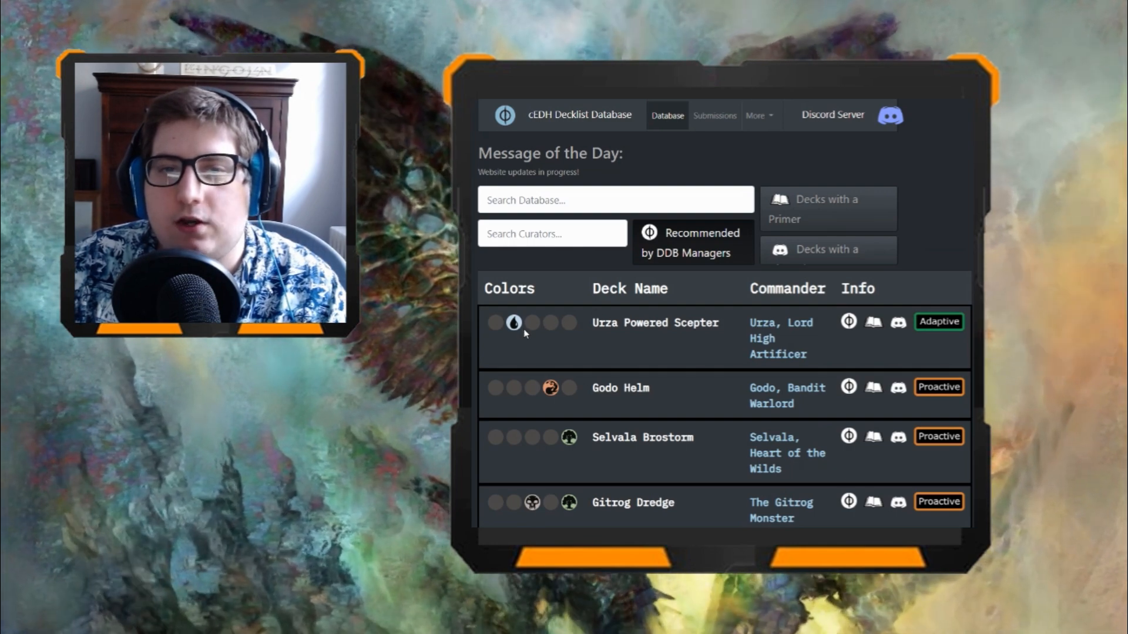
mouse_move(766, 339)
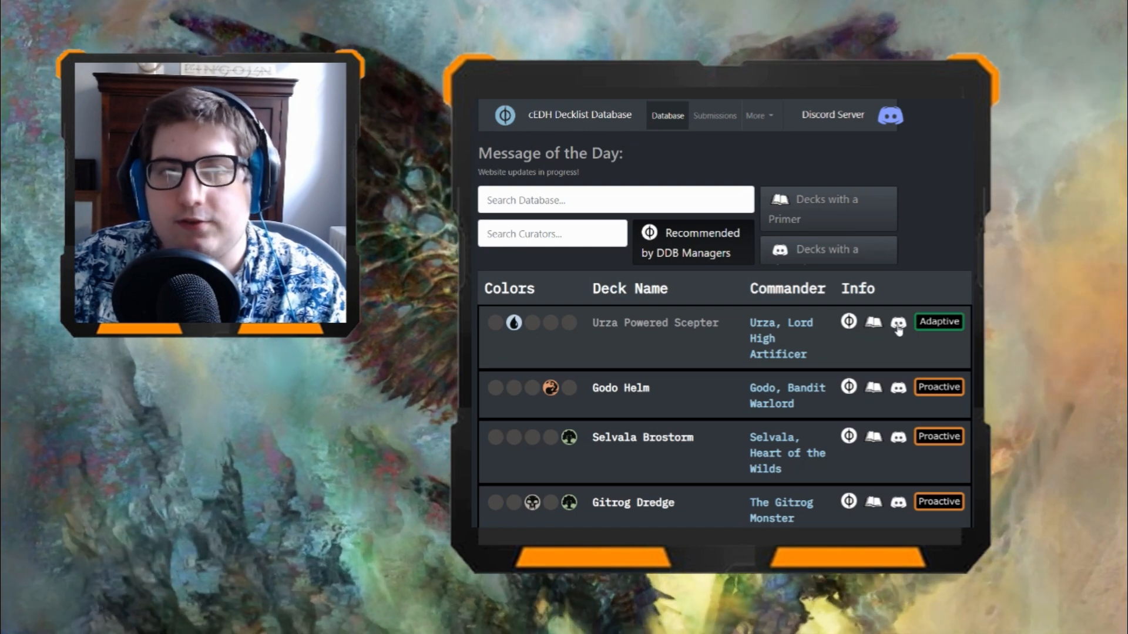
mouse_move(917, 336)
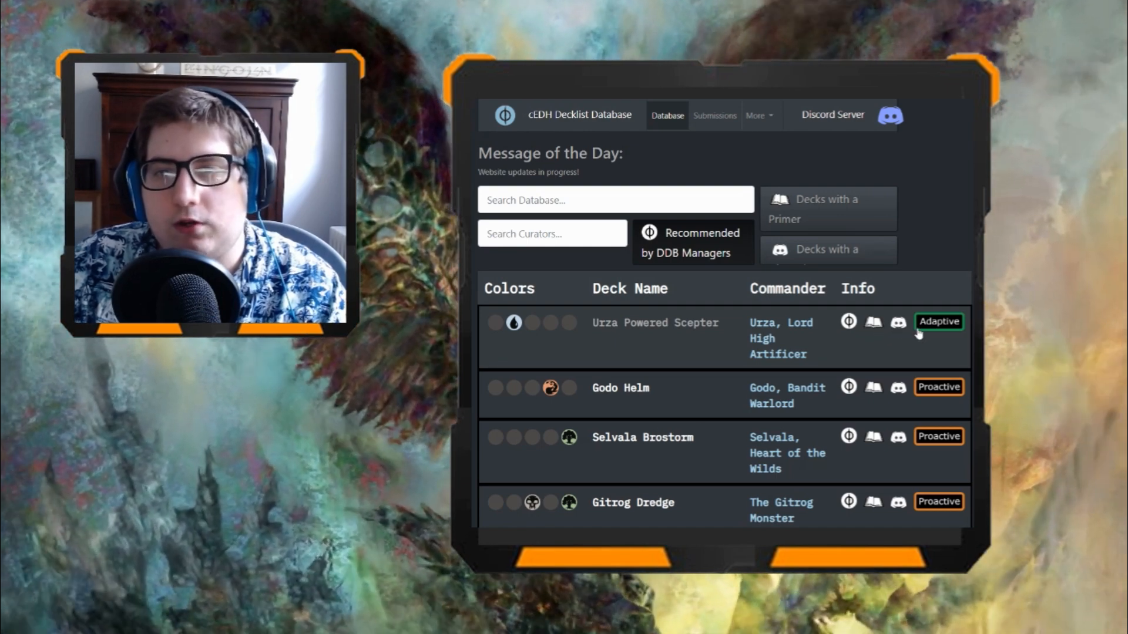
scroll(down, 3)
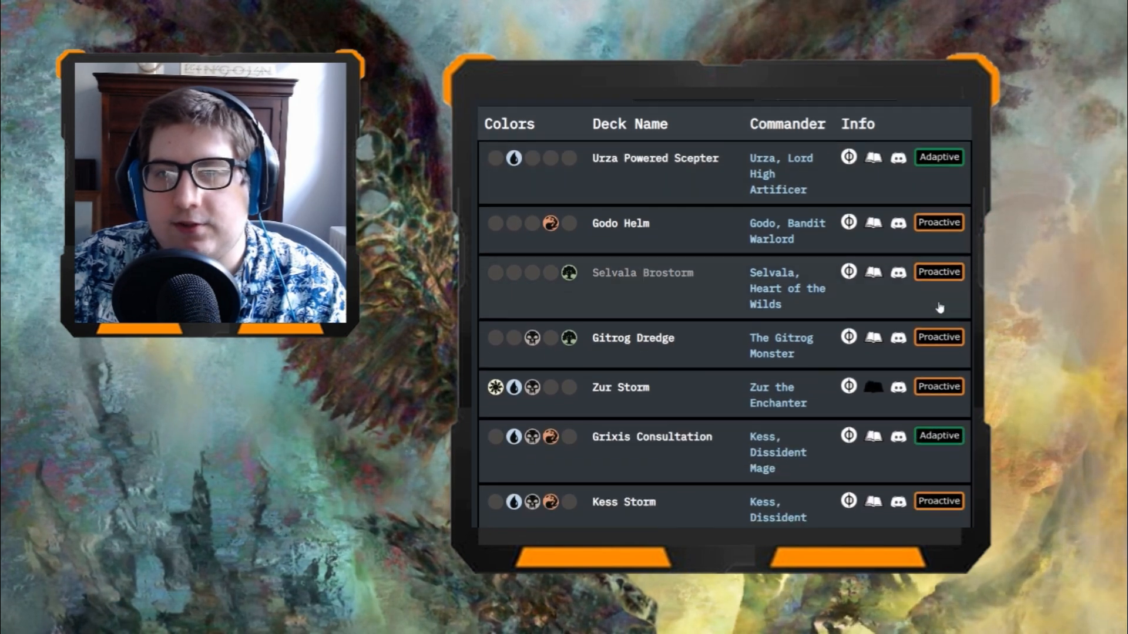
scroll(down, 3)
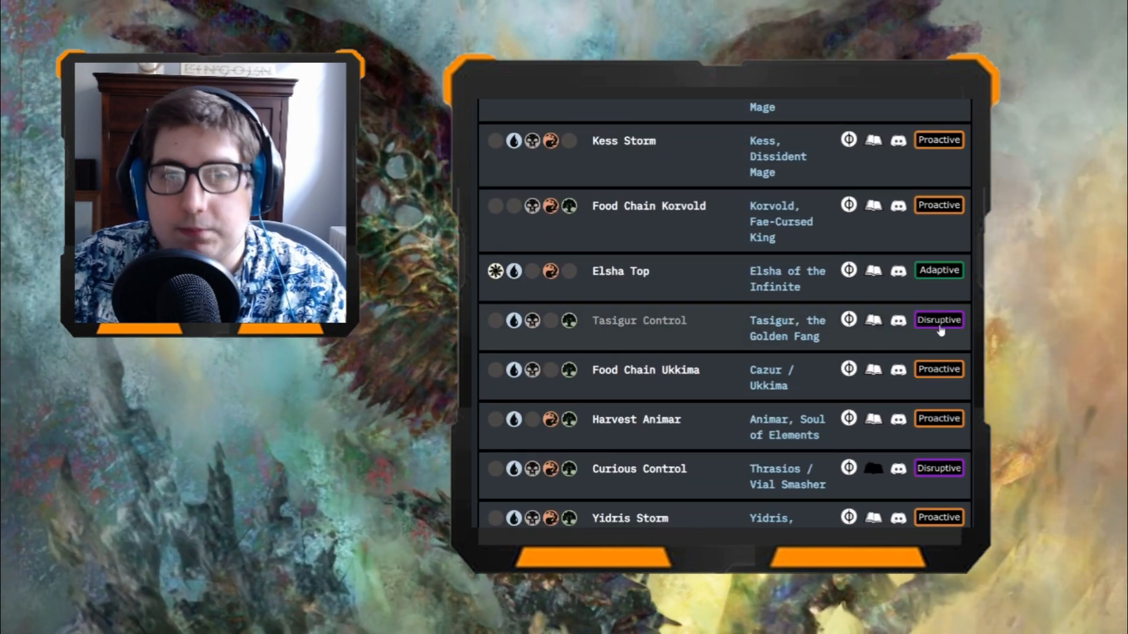
scroll(up, 3)
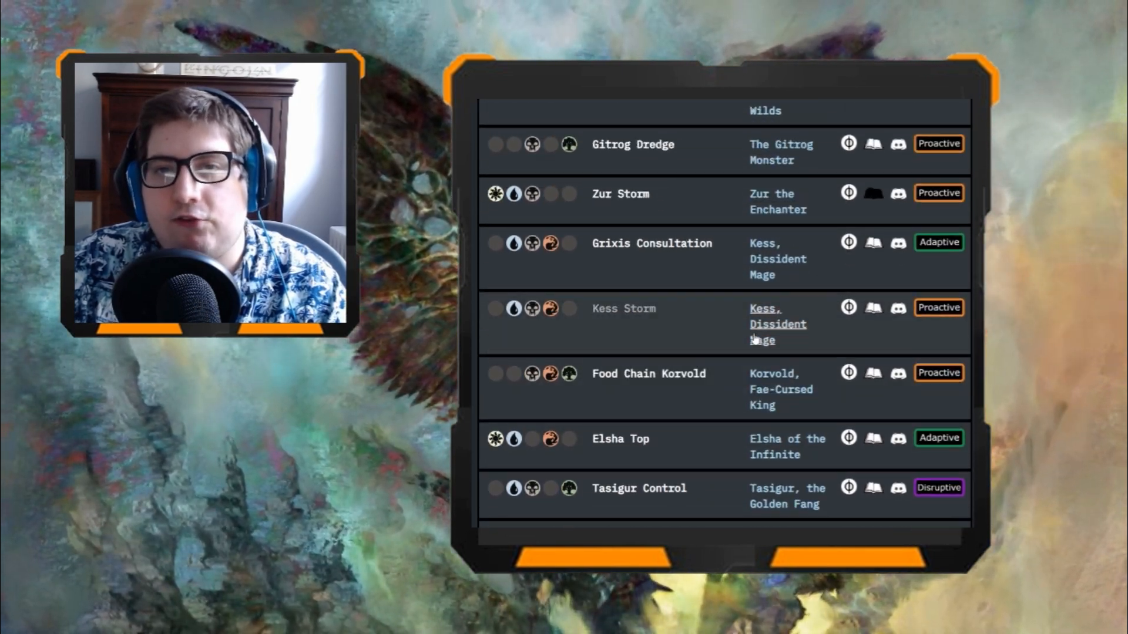
scroll(up, 3)
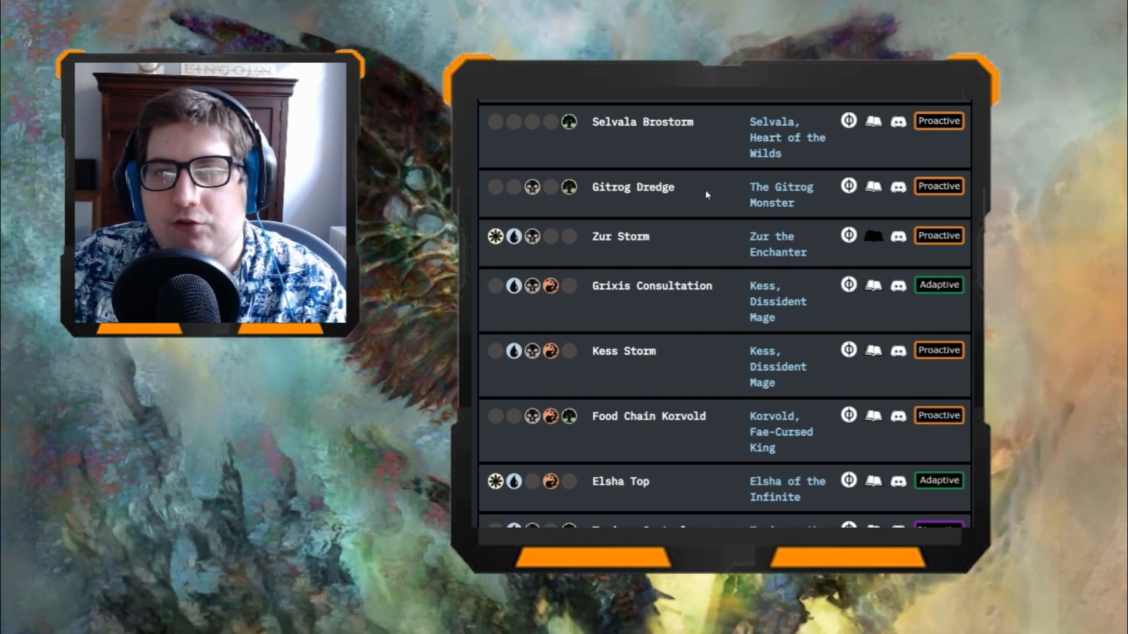
scroll(up, 3)
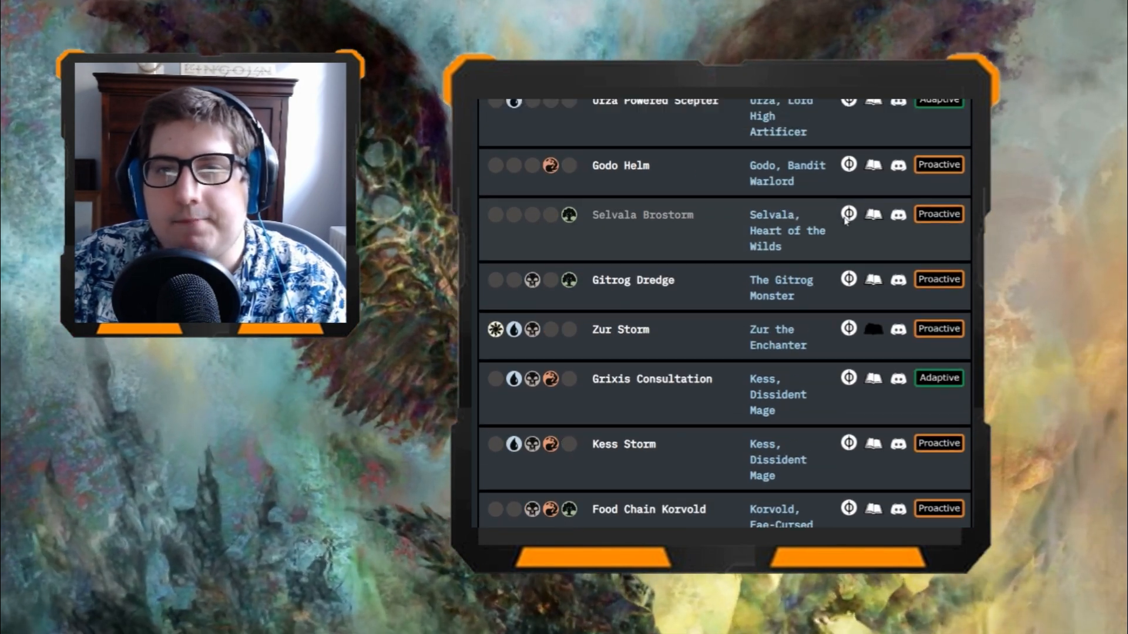
scroll(up, 3)
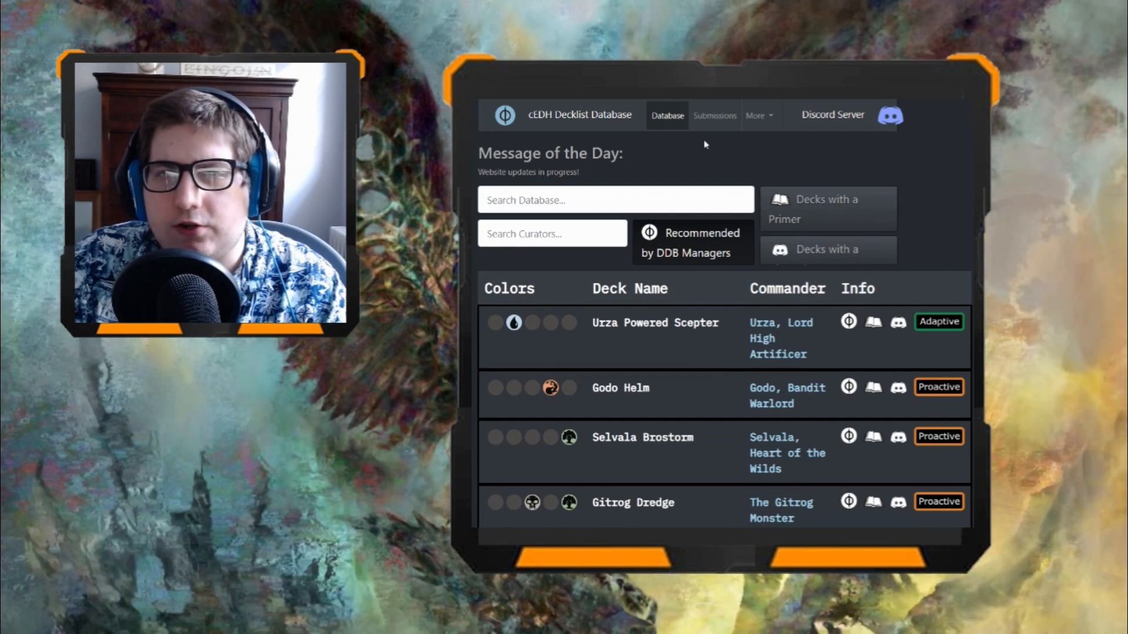
mouse_move(666, 225)
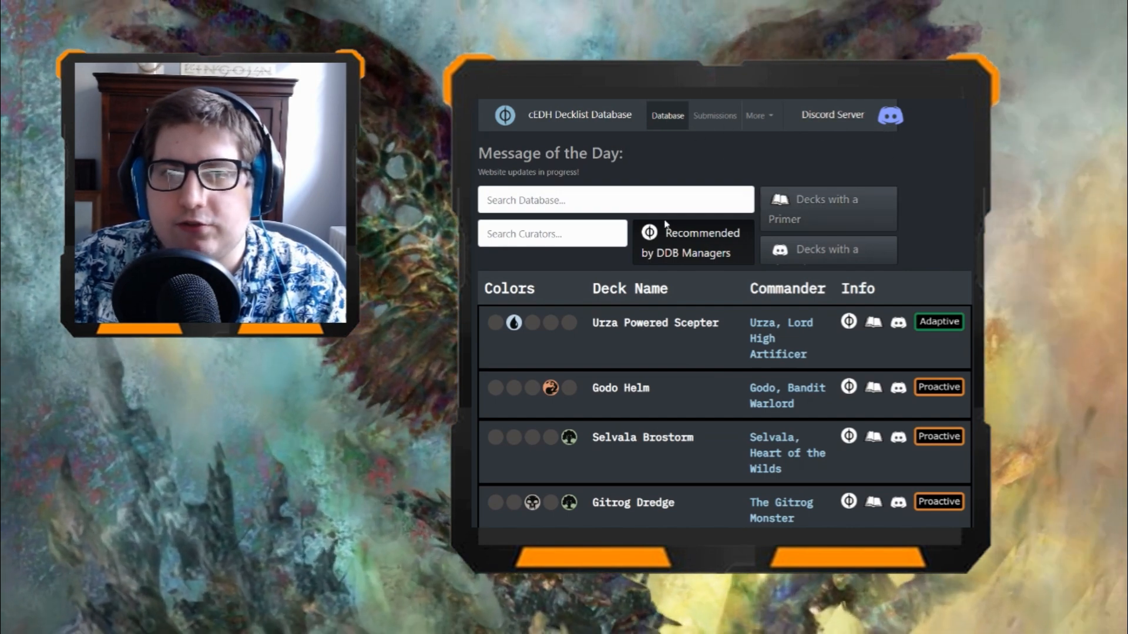
mouse_move(805, 218)
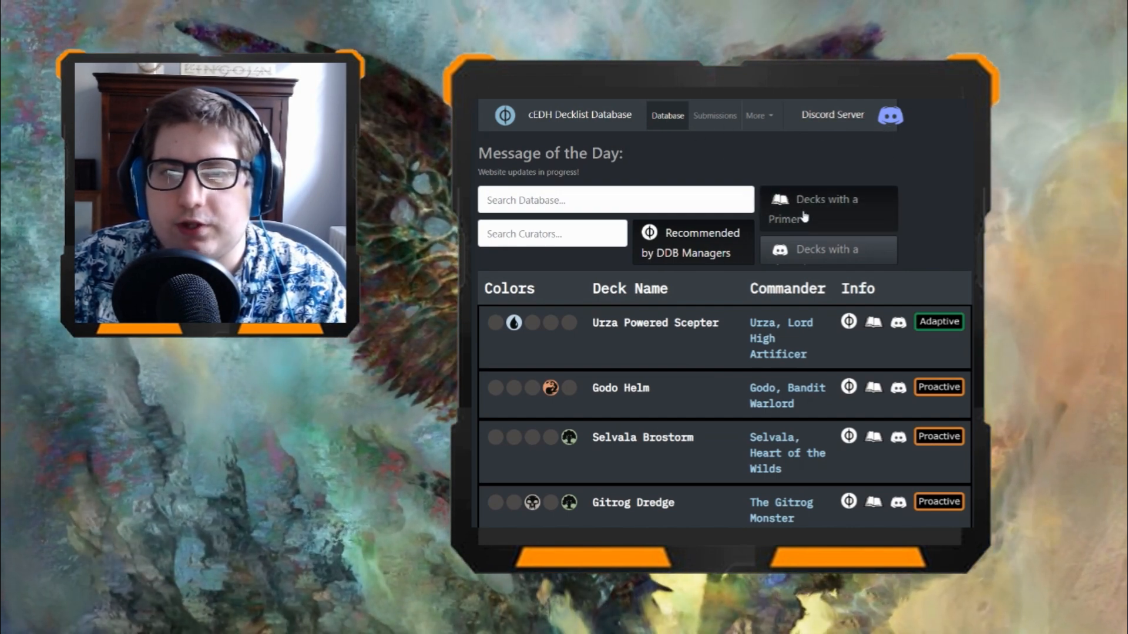
mouse_move(800, 220)
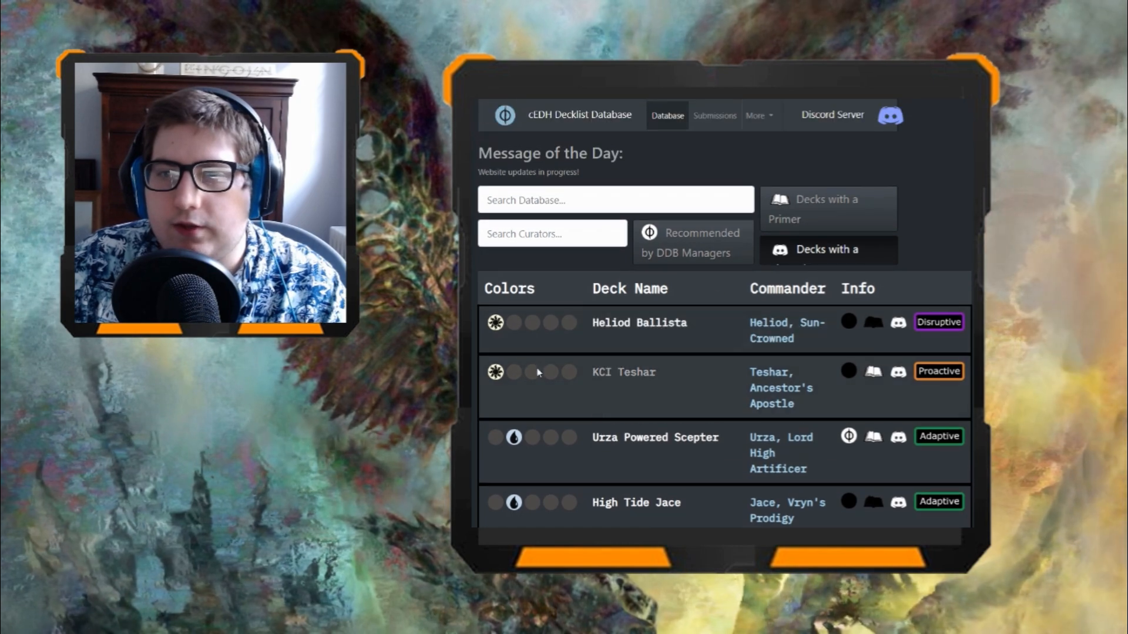
scroll(down, 3)
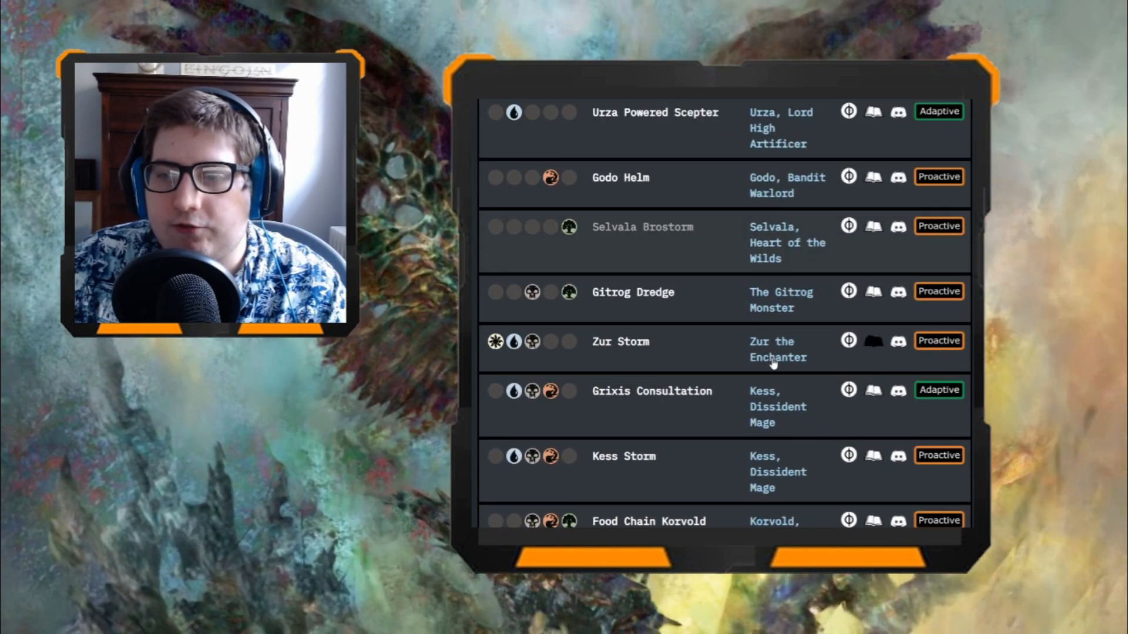
scroll(up, 3)
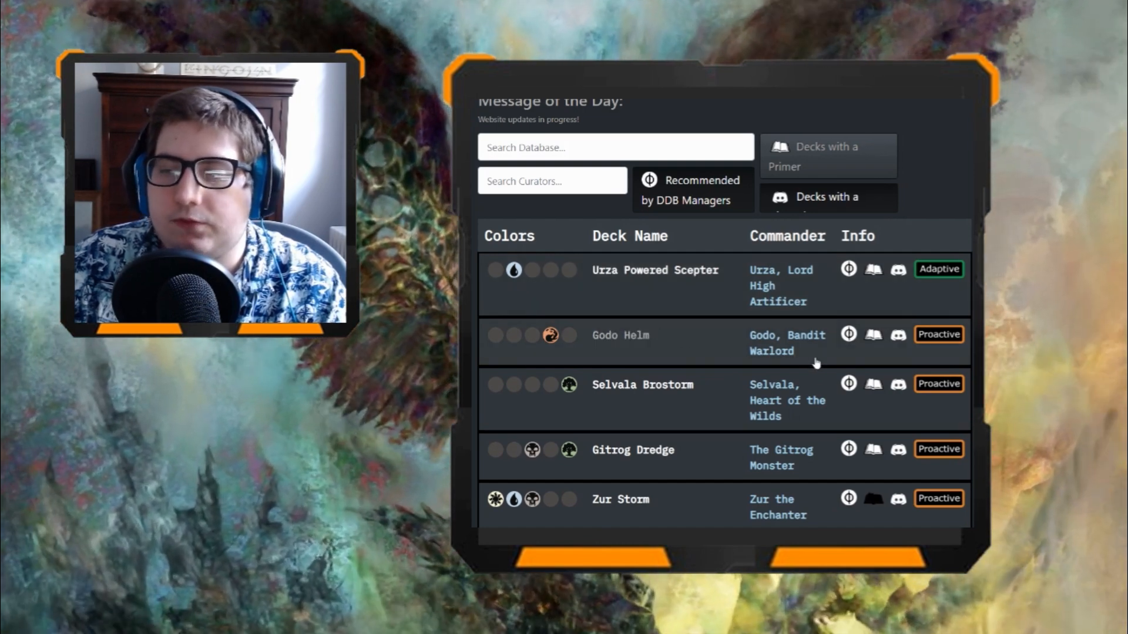
scroll(down, 3)
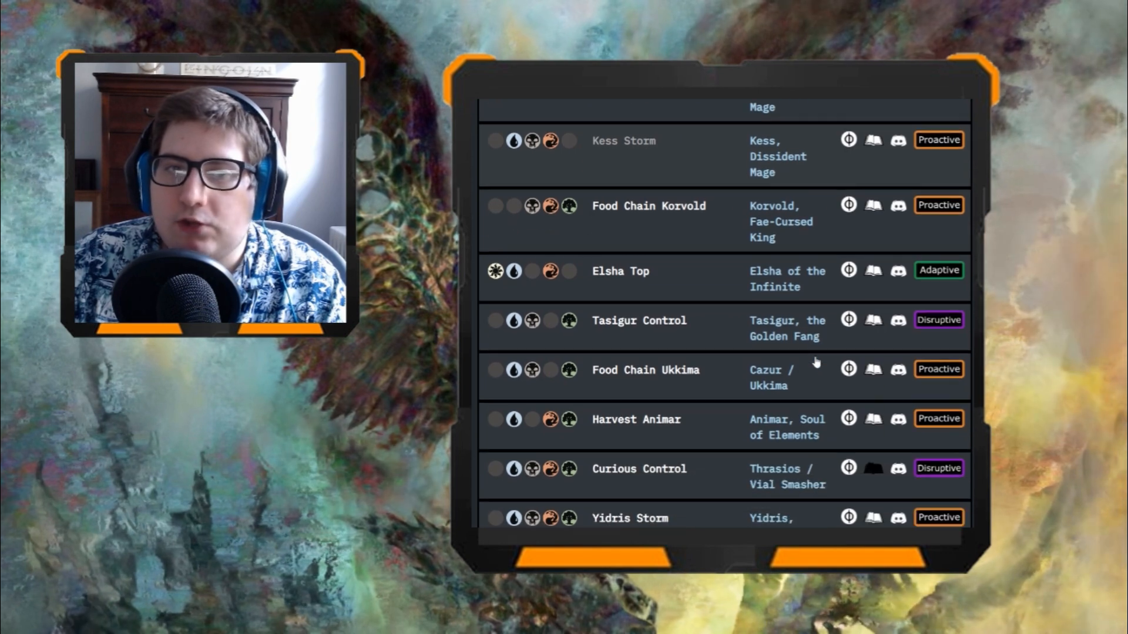
scroll(down, 3)
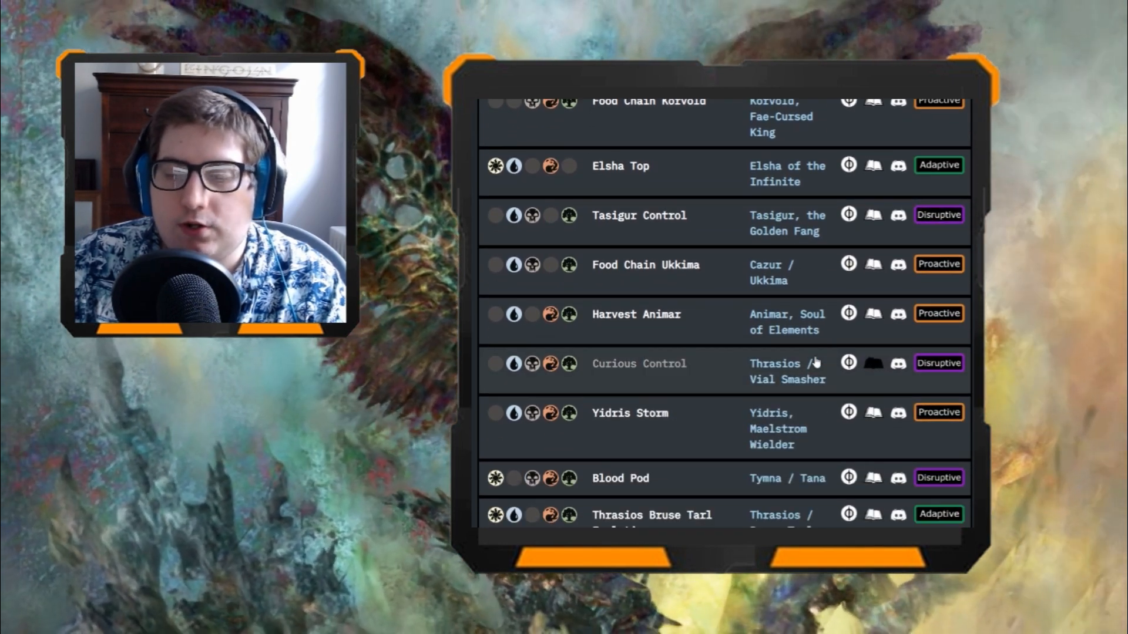
scroll(down, 3)
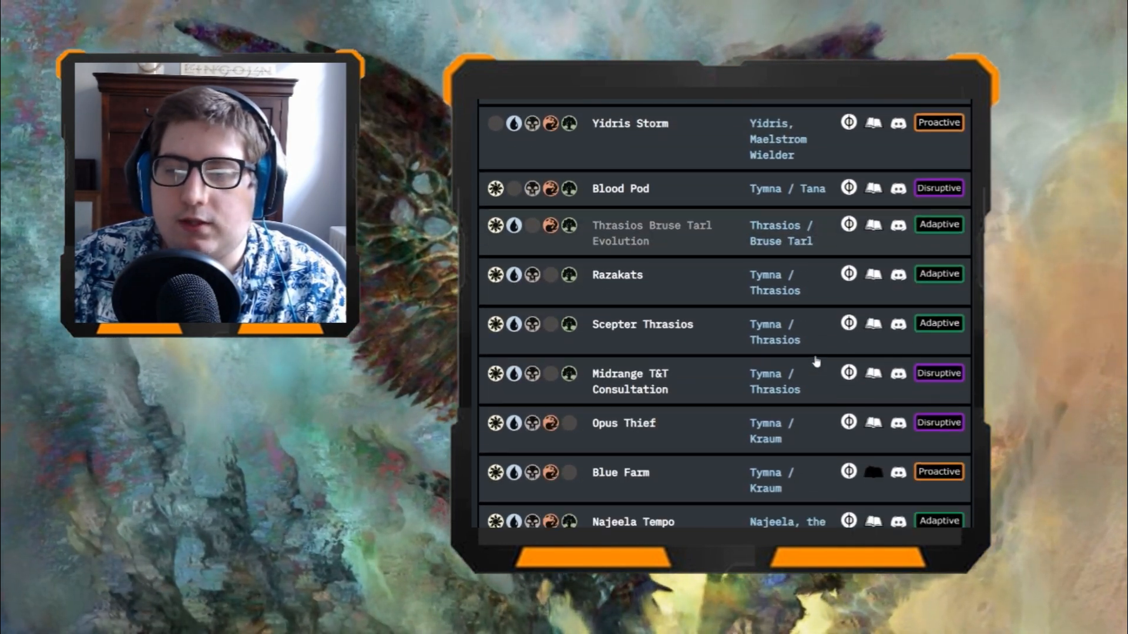
scroll(up, 3)
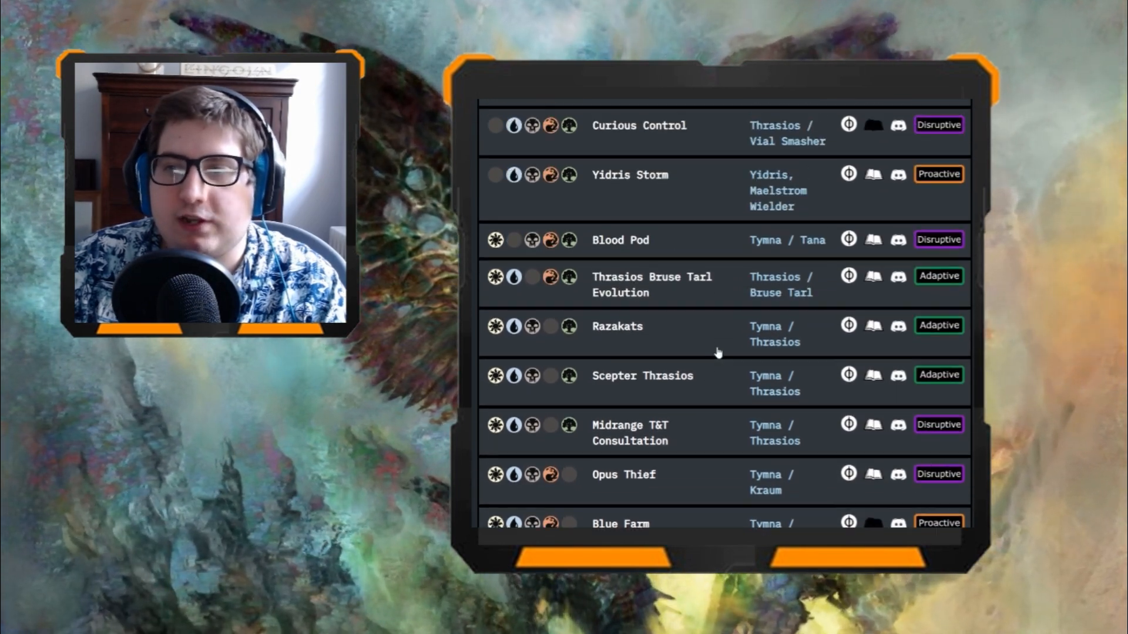
scroll(up, 3)
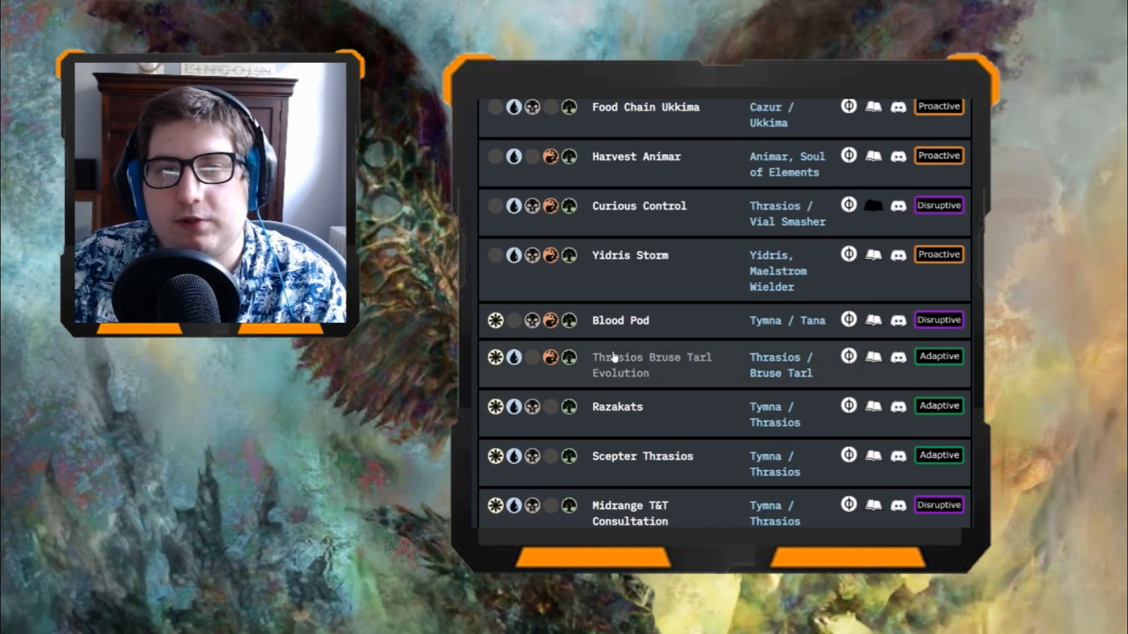